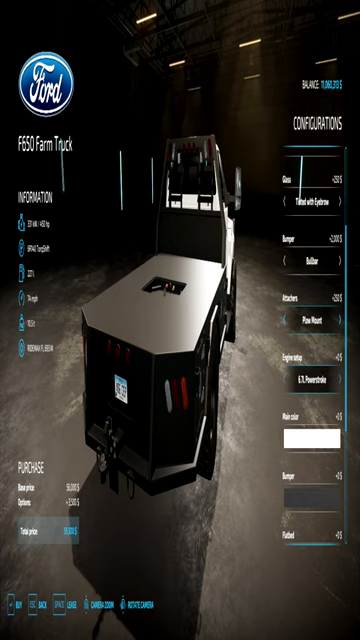
Cycle the F650 Farm Truck's Engine setup to 6.7L Powerstroke Tuned.
left_click(340, 374)
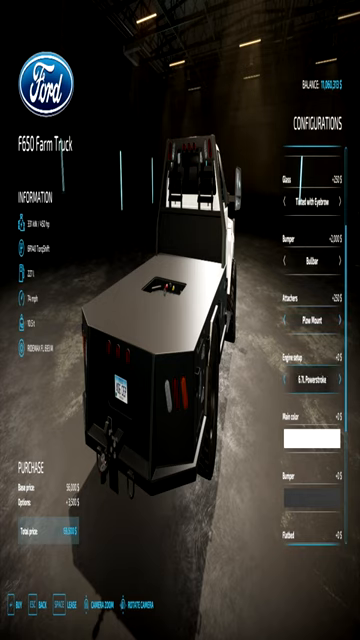
left_click(343, 375)
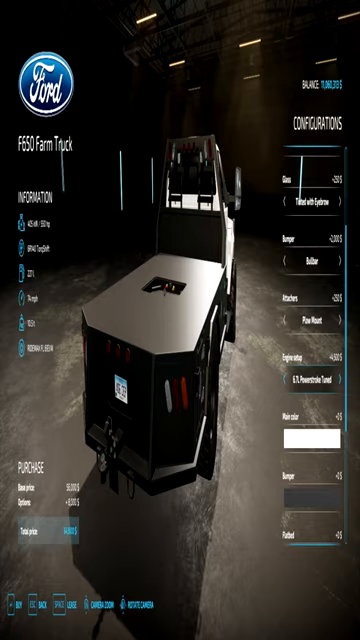